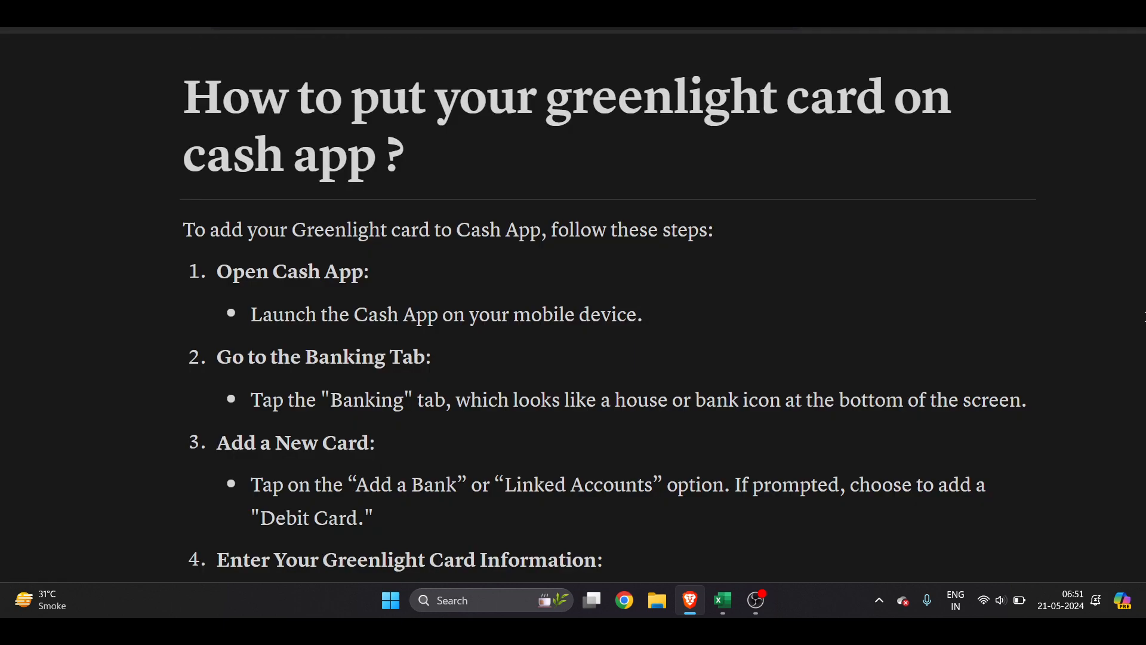
Scroll the article down until step 4's card-details instructions and the Confirm and Save heading show
{"action": "scroll", "scroll_direction": "down", "scroll_amount": 3}
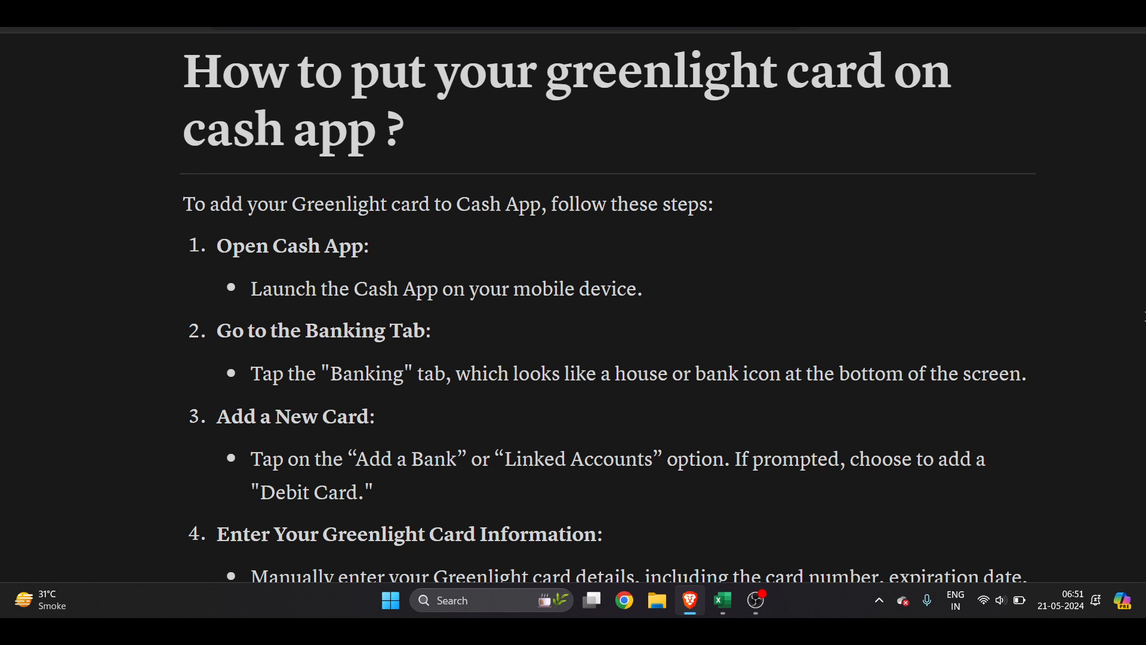
{"action": "scroll", "scroll_direction": "down", "scroll_amount": 3}
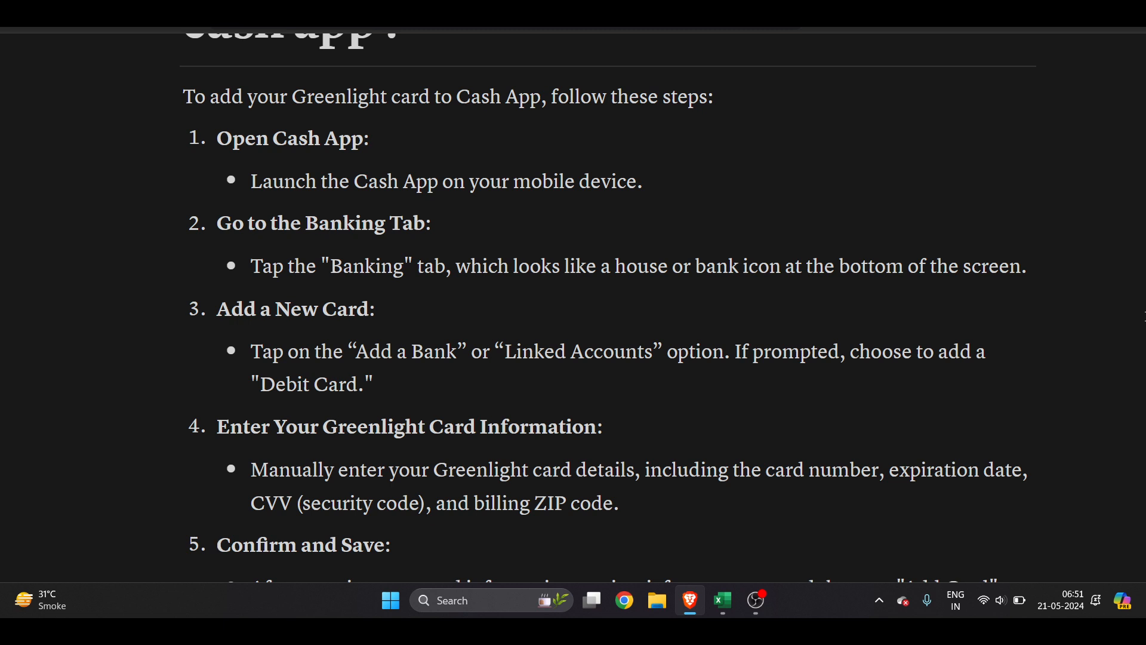
Scroll until step 5's confirm-and-save instructions are fully visible, with all five steps shown
{"action": "scroll", "scroll_direction": "down", "scroll_amount": 3}
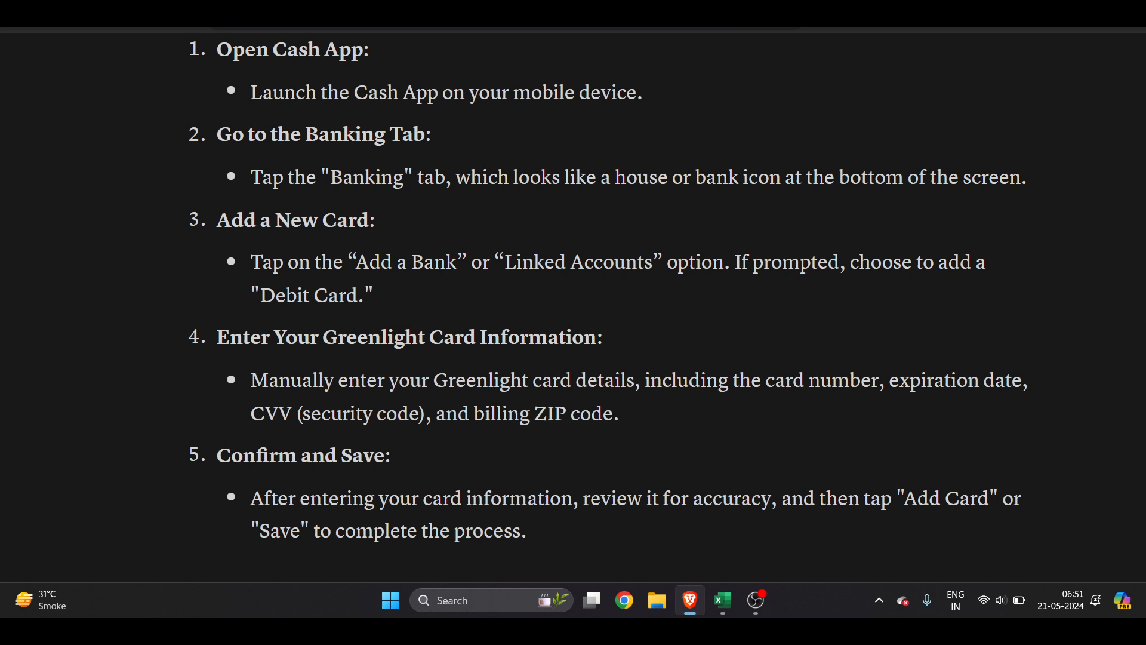
{"action": "left_click", "coordinate": [217, 455]}
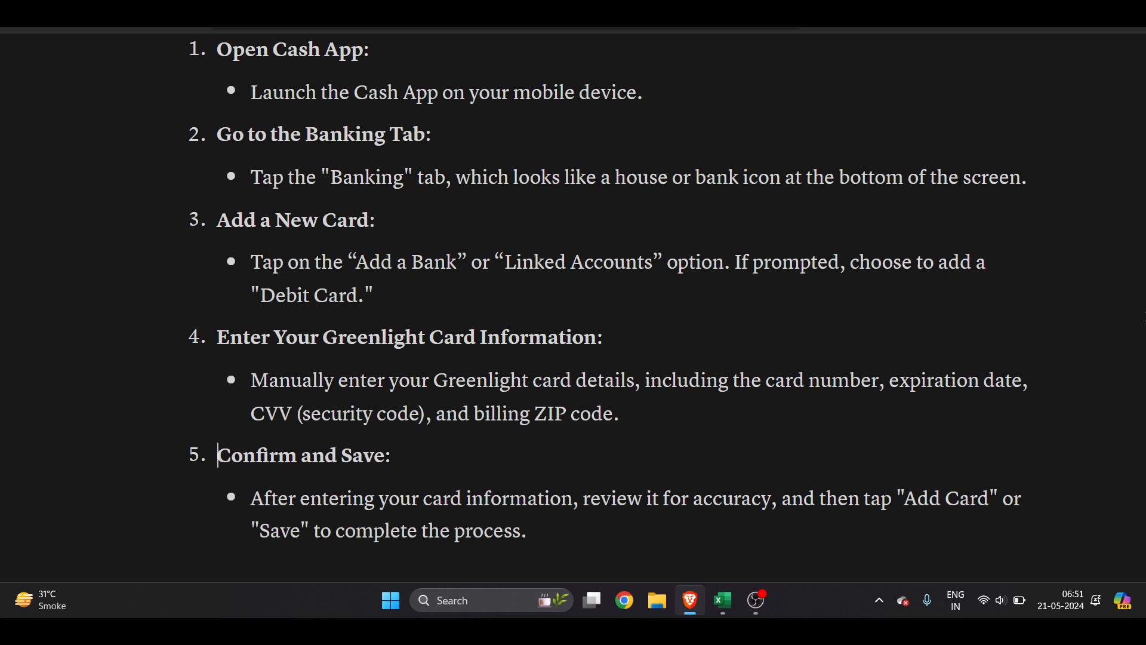
Peek at the Tips for Successful Addition section, then return to the article title
{"action": "scroll", "scroll_direction": "down", "scroll_amount": 3}
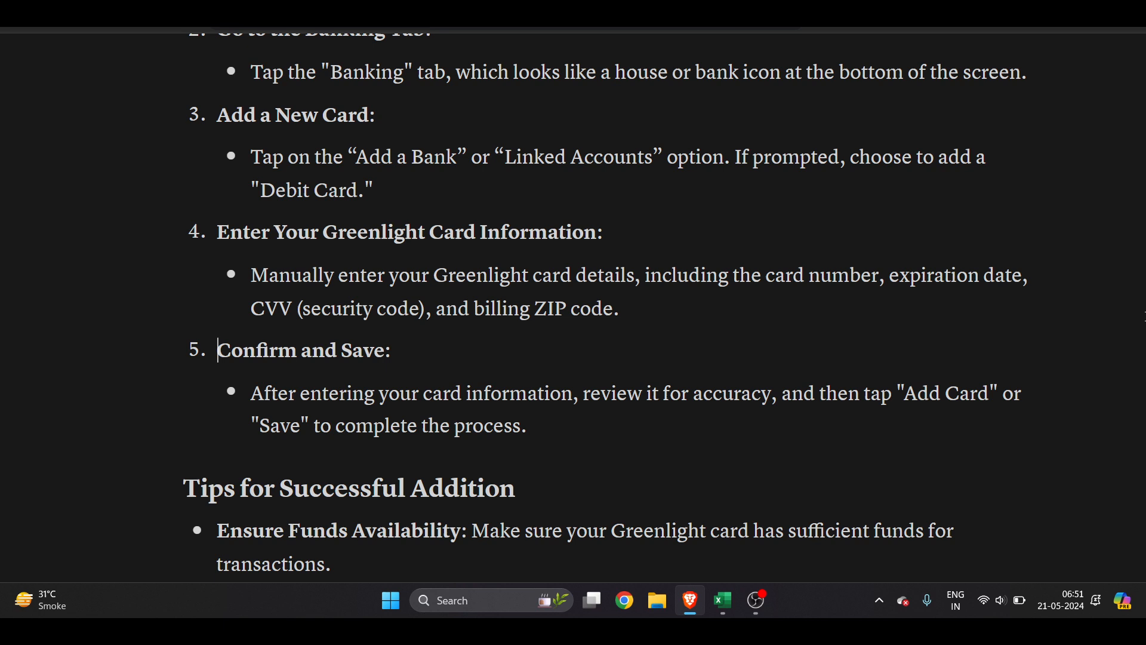
{"action": "scroll", "scroll_direction": "up", "scroll_amount": 3}
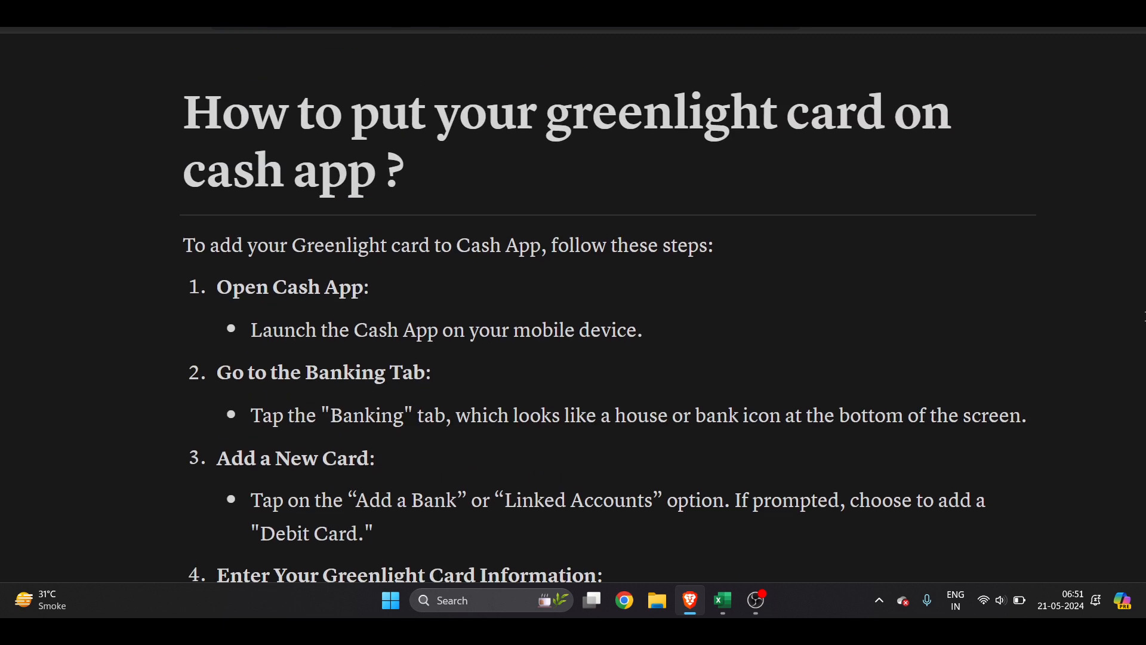